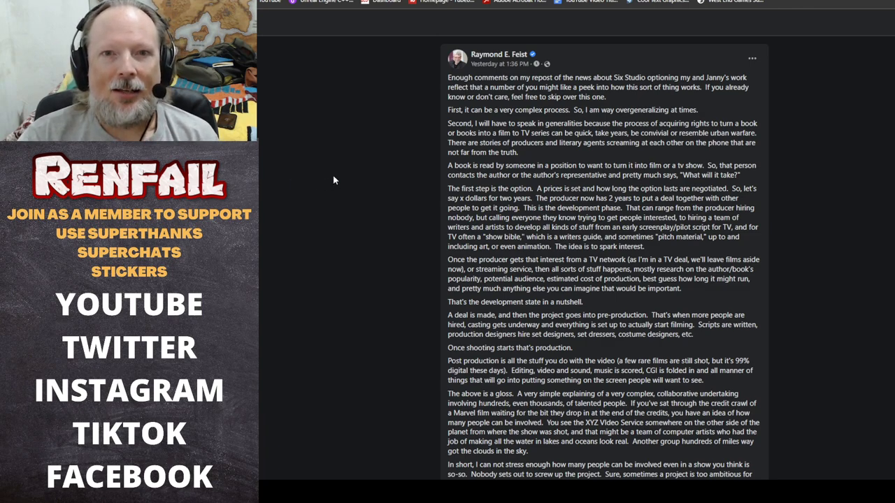
{"action": "mouse_move", "coordinate": [362, 177]}
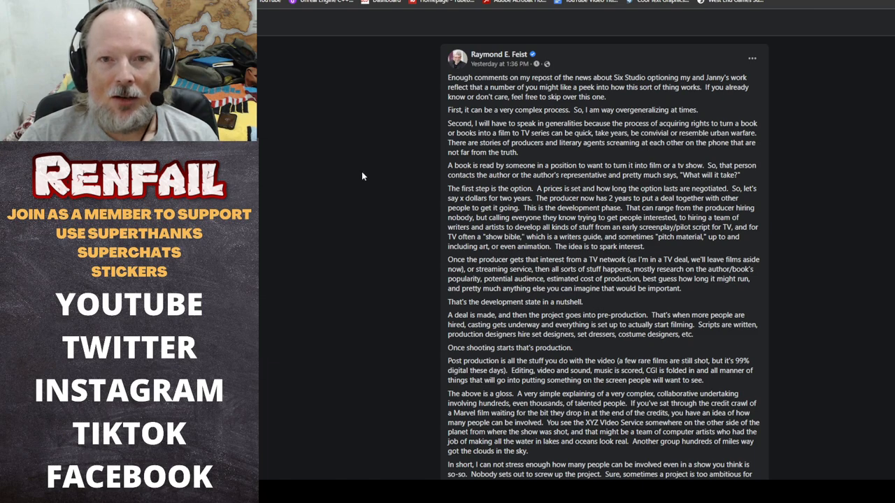
{"action": "mouse_move", "coordinate": [377, 170]}
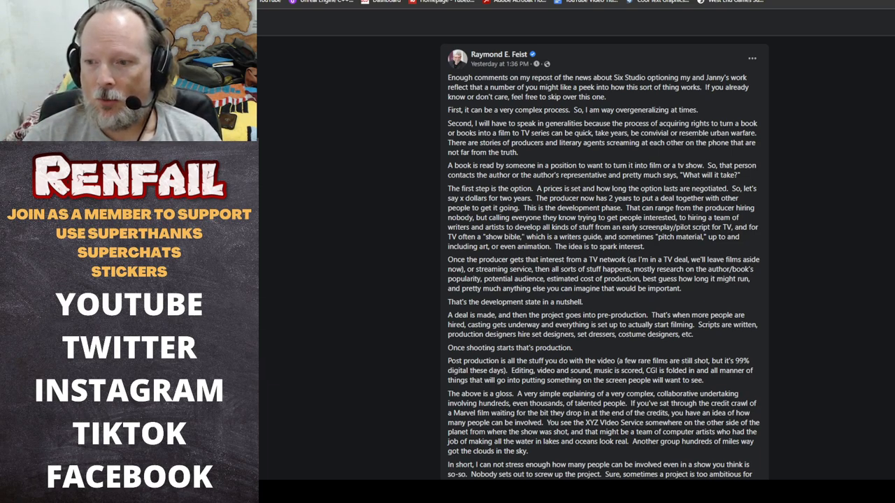
{"action": "mouse_move", "coordinate": [402, 143]}
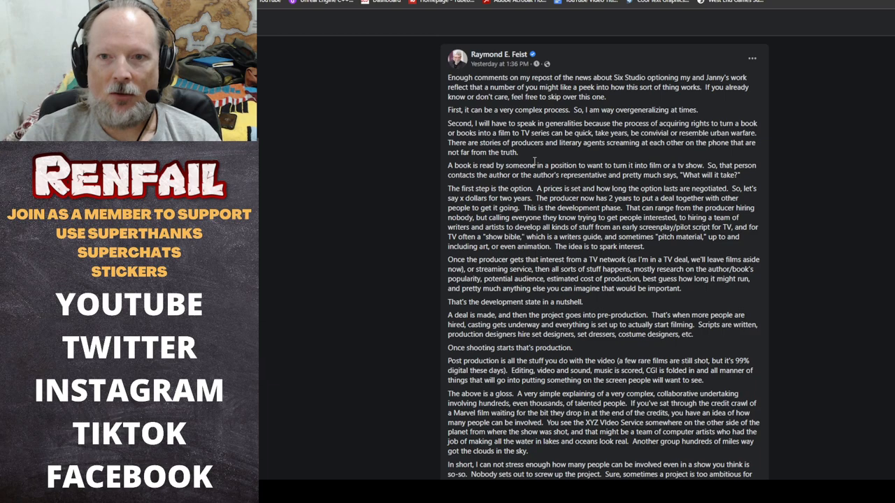
{"action": "mouse_move", "coordinate": [551, 161]}
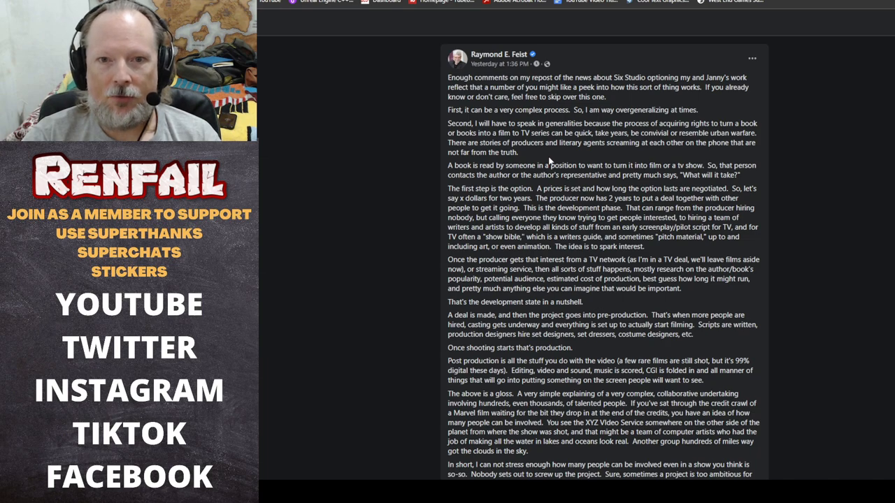
{"action": "scroll", "scroll_direction": "down", "scroll_amount": 3}
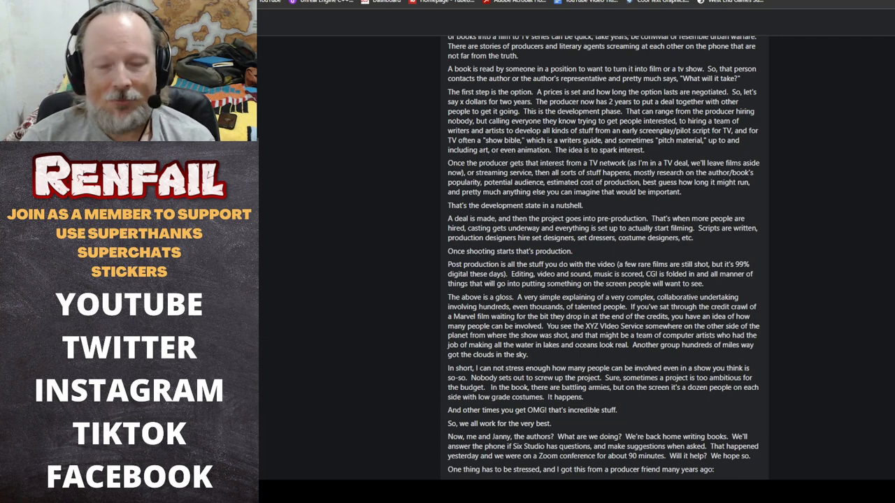
{"action": "scroll", "scroll_direction": "down", "scroll_amount": 3}
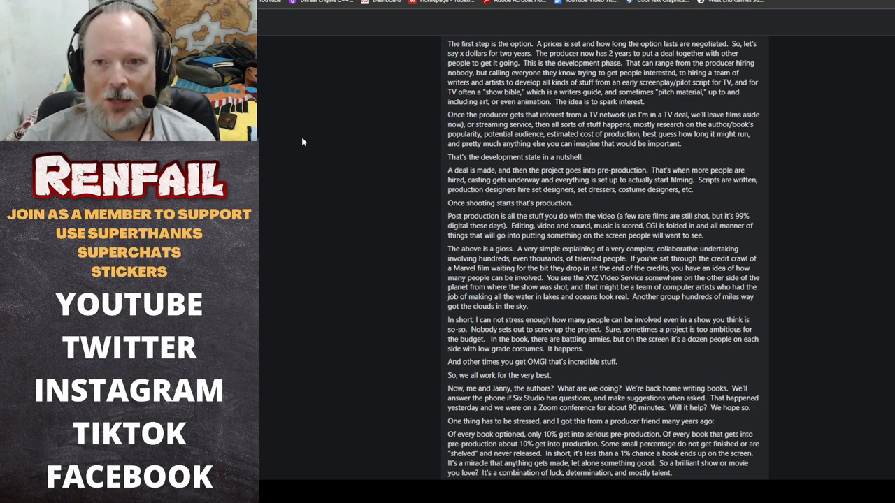
{"action": "mouse_move", "coordinate": [374, 122]}
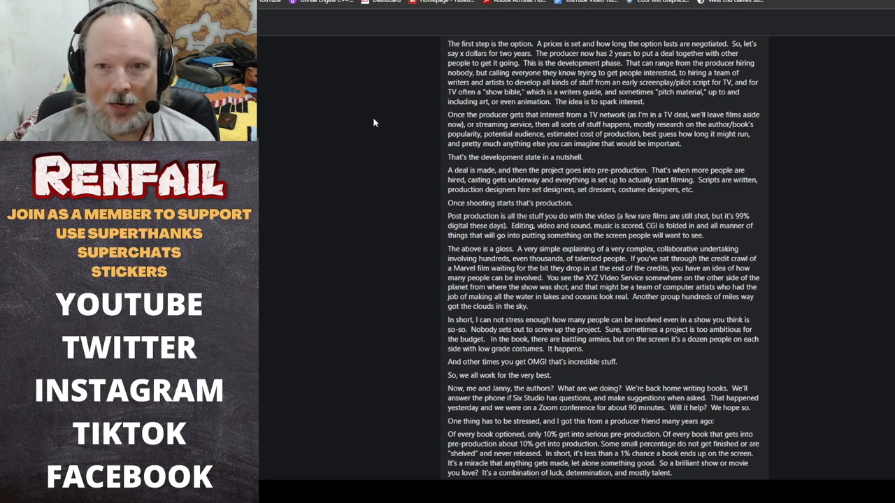
{"action": "mouse_move", "coordinate": [408, 127]}
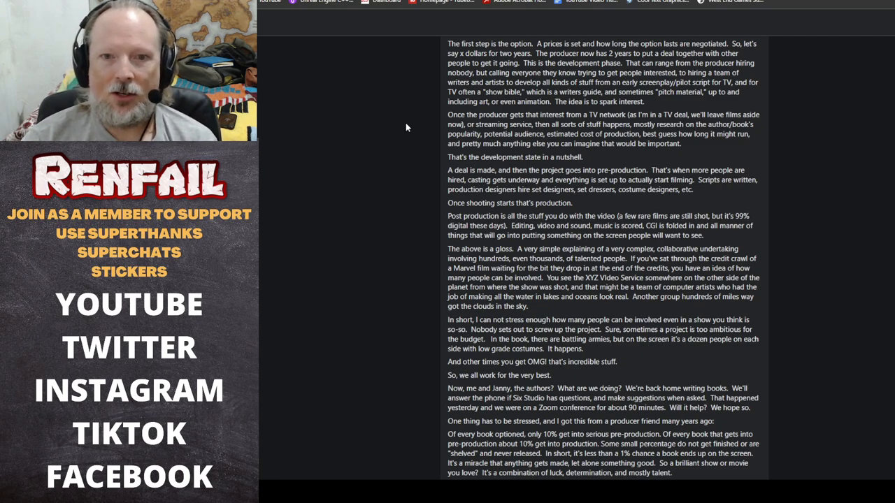
{"action": "scroll", "scroll_direction": "down", "scroll_amount": 3}
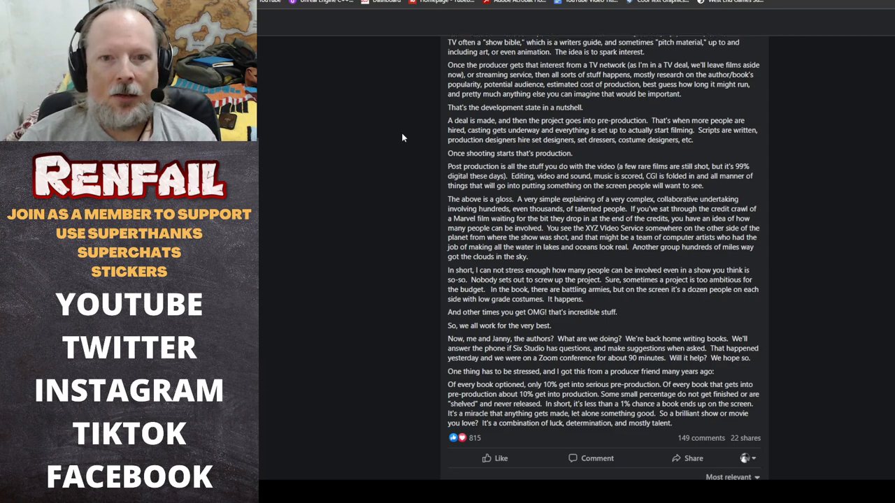
{"action": "scroll", "scroll_direction": "down", "scroll_amount": 3}
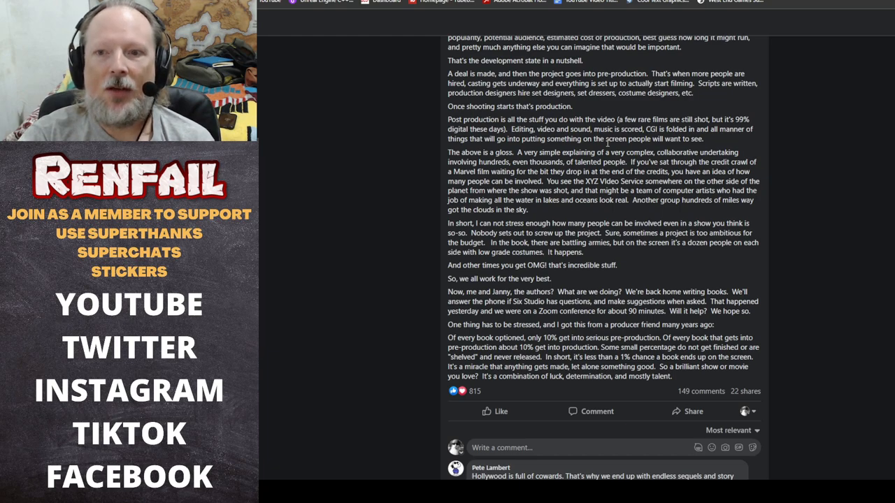
{"action": "mouse_move", "coordinate": [686, 218]}
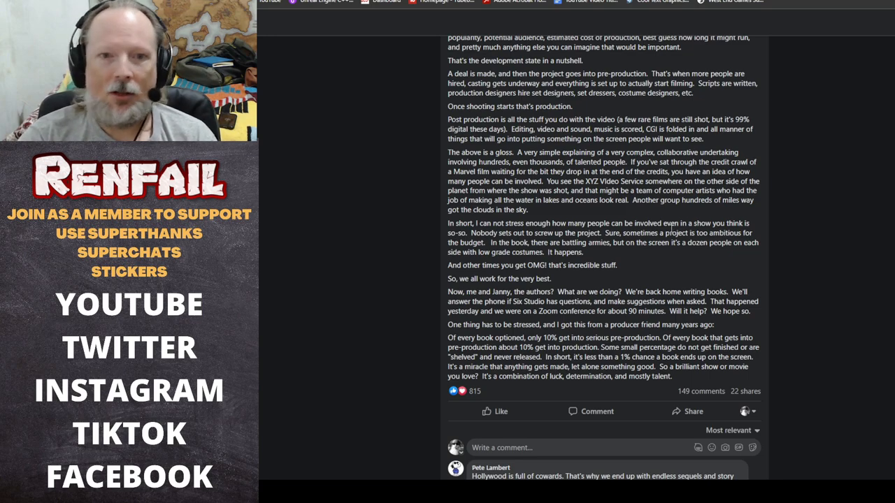
{"action": "scroll", "scroll_direction": "down", "scroll_amount": 3}
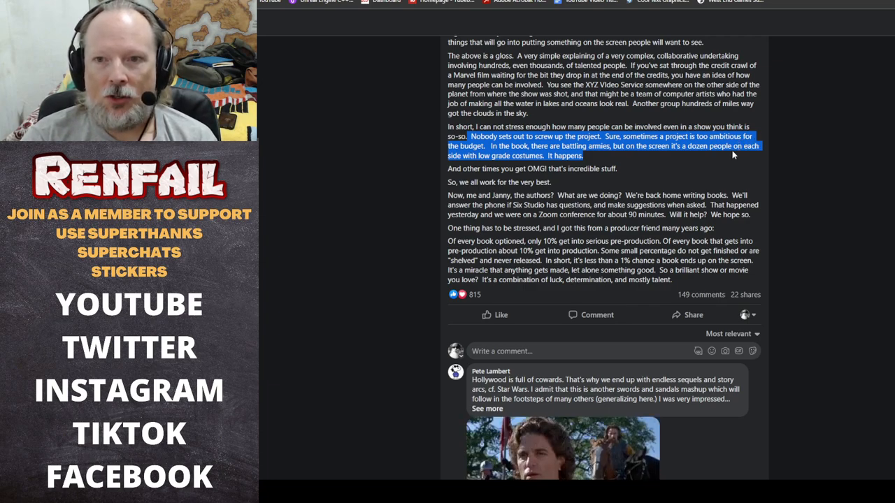
{"action": "mouse_move", "coordinate": [624, 176]}
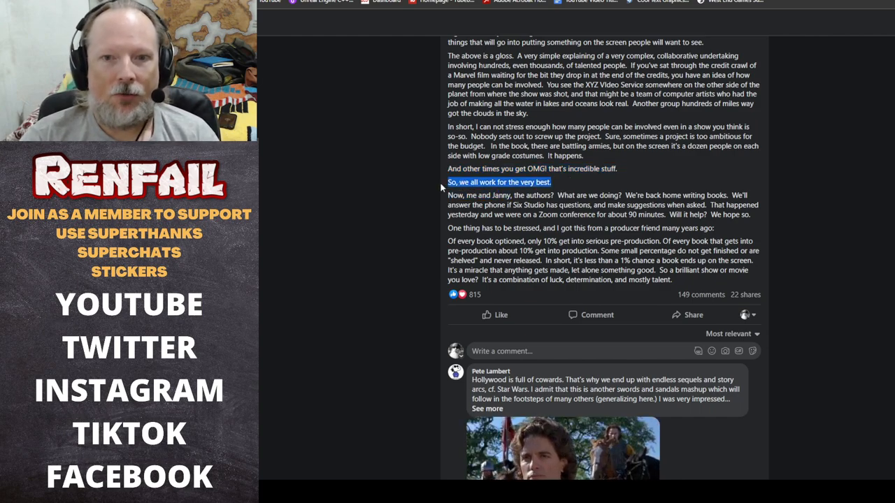
{"action": "scroll", "scroll_direction": "down", "scroll_amount": 3}
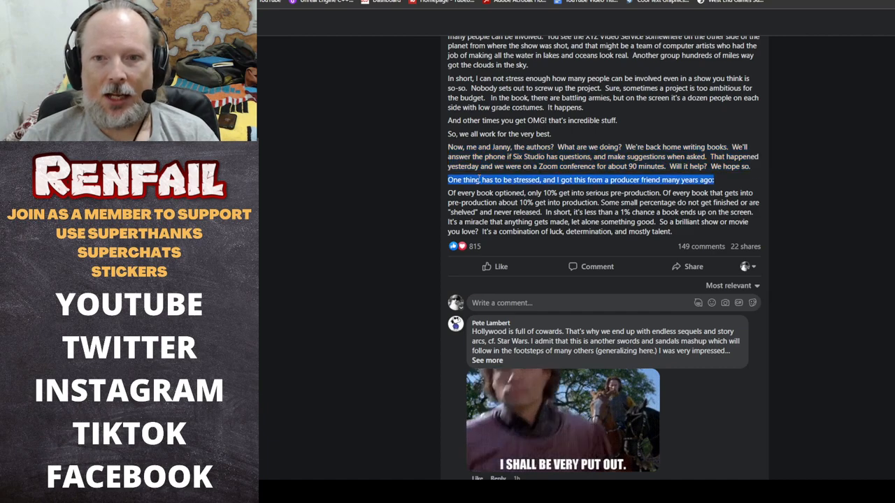
{"action": "scroll", "scroll_direction": "down", "scroll_amount": 3}
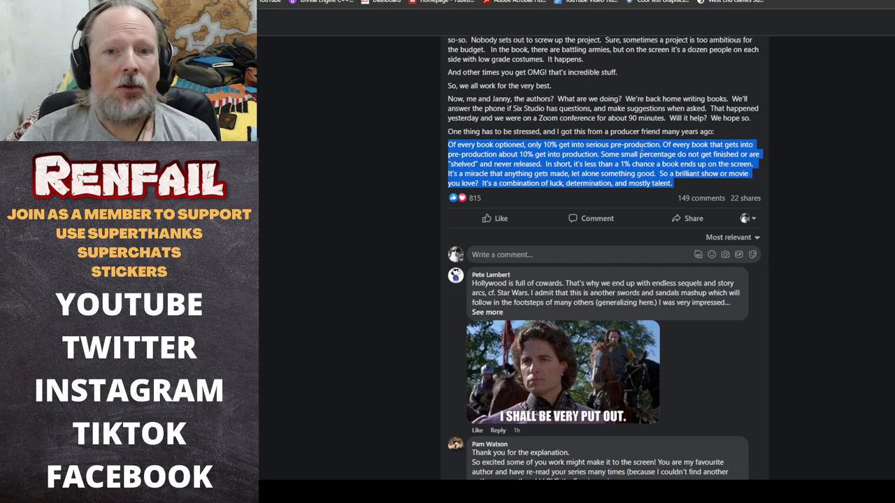
{"action": "mouse_move", "coordinate": [381, 190]}
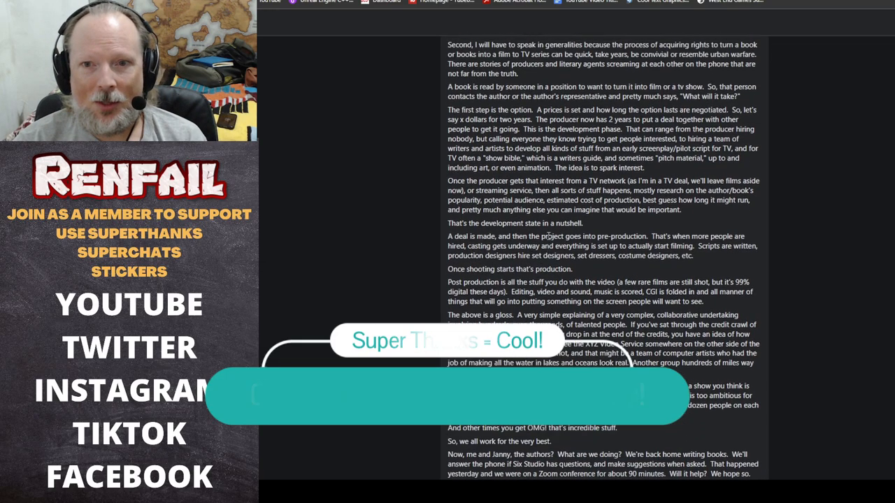
{"action": "scroll", "scroll_direction": "down", "scroll_amount": 3}
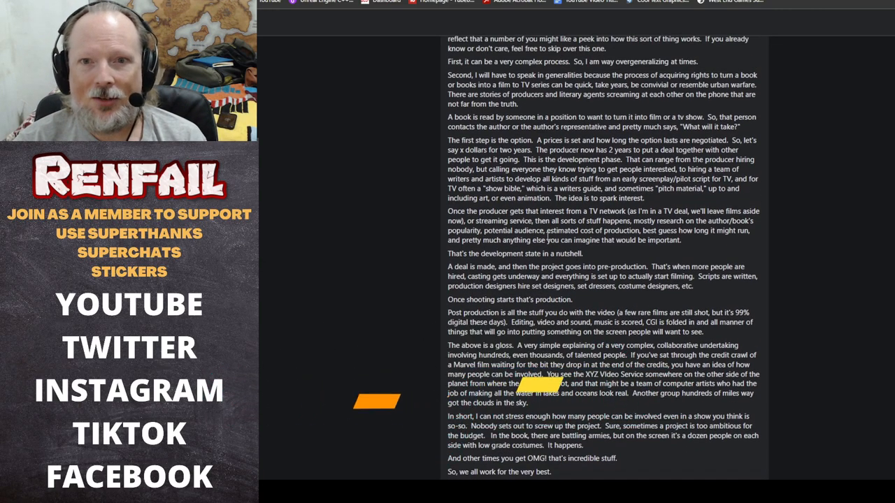